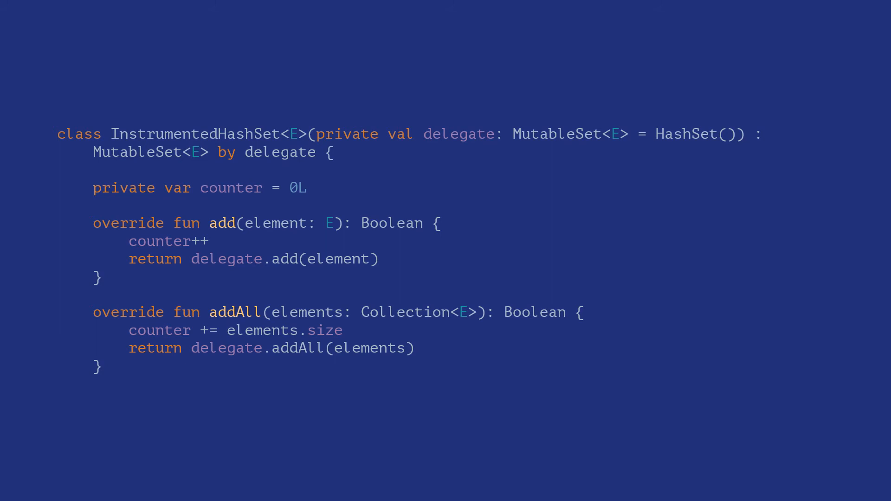
Advance to the Driving License slide and reveal the identity and validation boxes beneath record
scroll(down, 3)
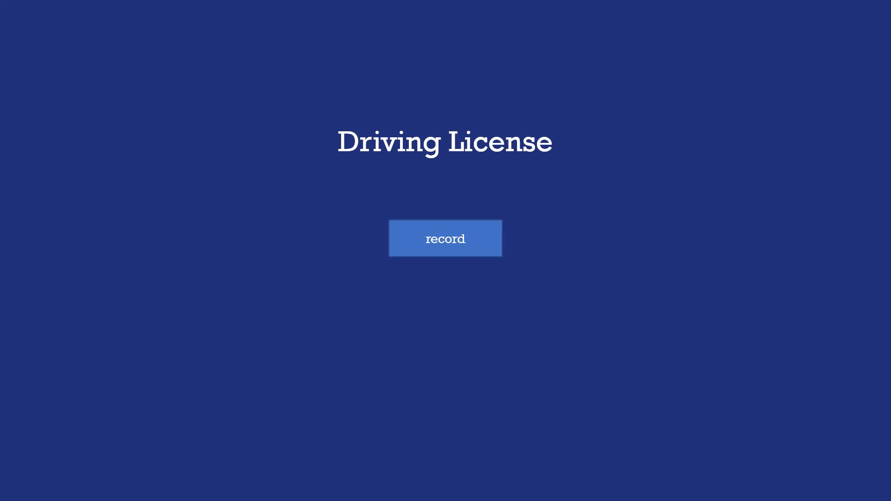
click(445, 239)
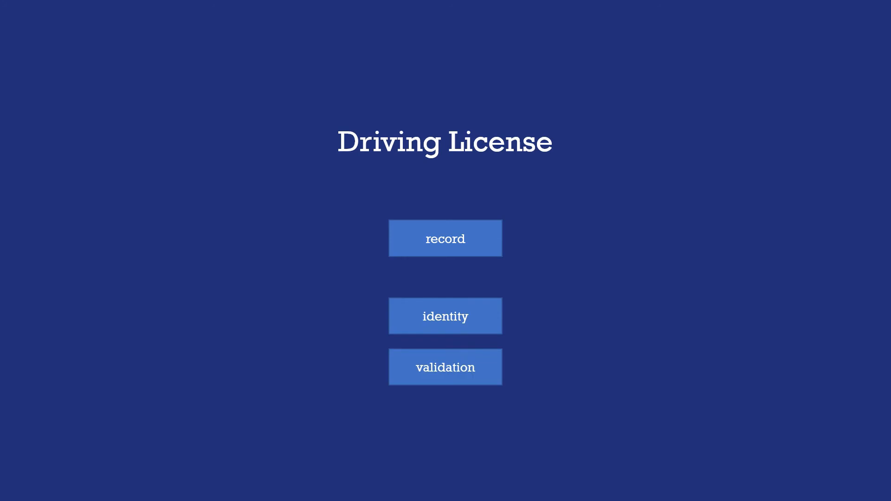